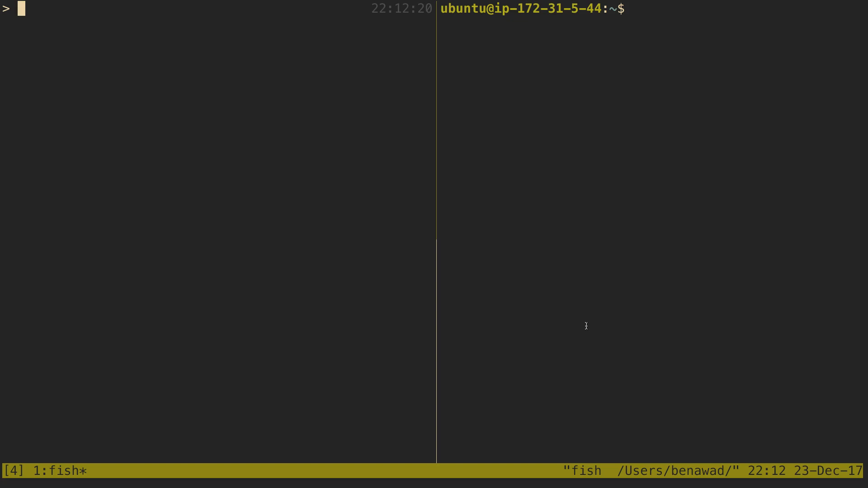
Step: Draft npm run build, docker build -t …:latest . and docker push benawad/slack-clone-server:latest without running them
{"action": "type", "text": "npm run build^C"}
{"action": "type", "text": "docke"}
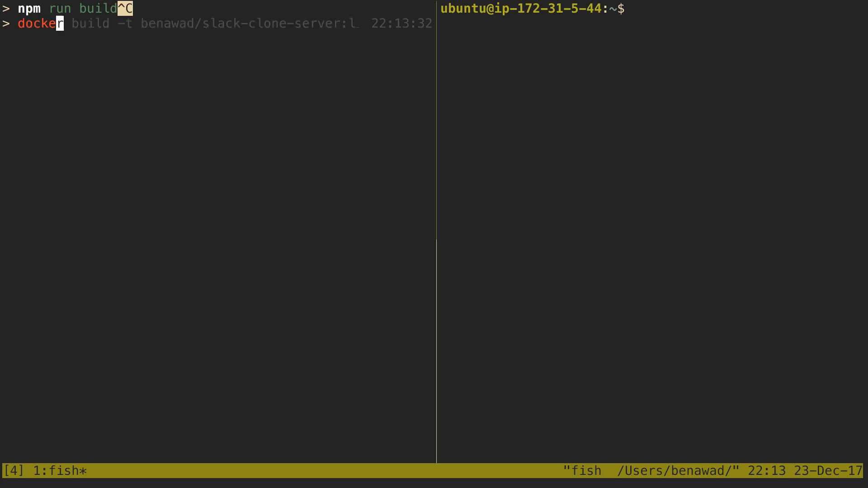
{"action": "type", "text": "latest ."}
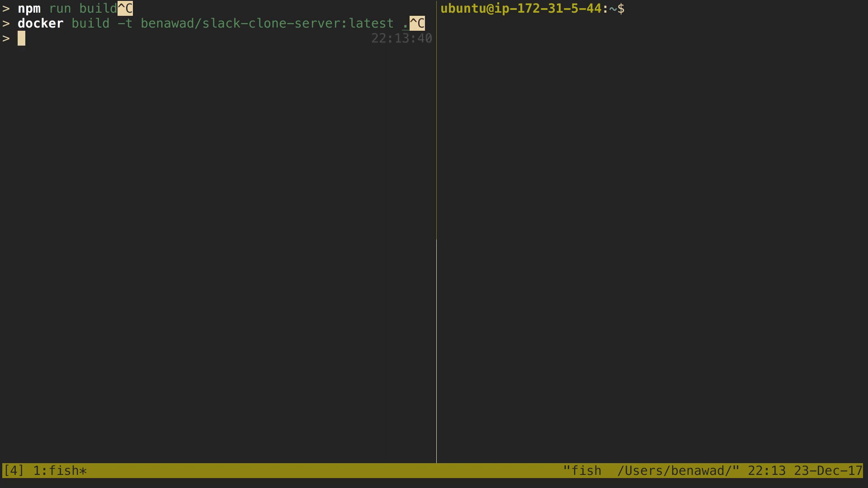
{"action": "type", "text": "dok"}
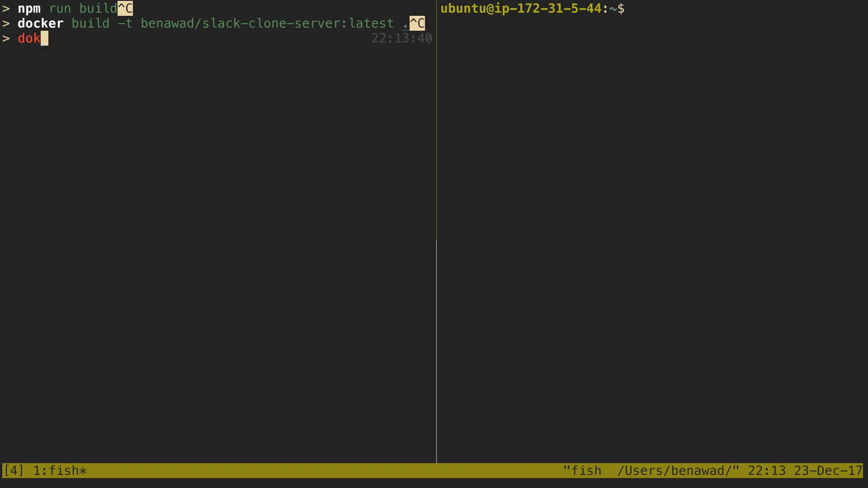
{"action": "type", "text": "docker push benawad/slack-clone-server:latest"}
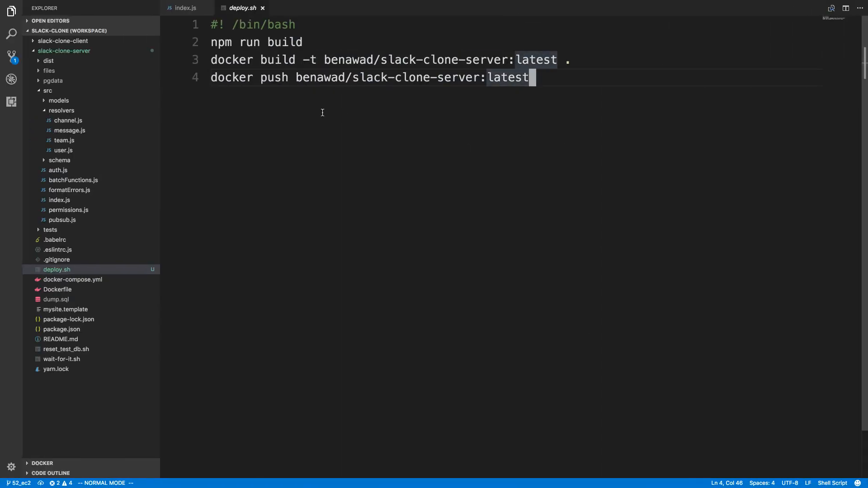
{"action": "mouse_move", "coordinate": [441, 104]}
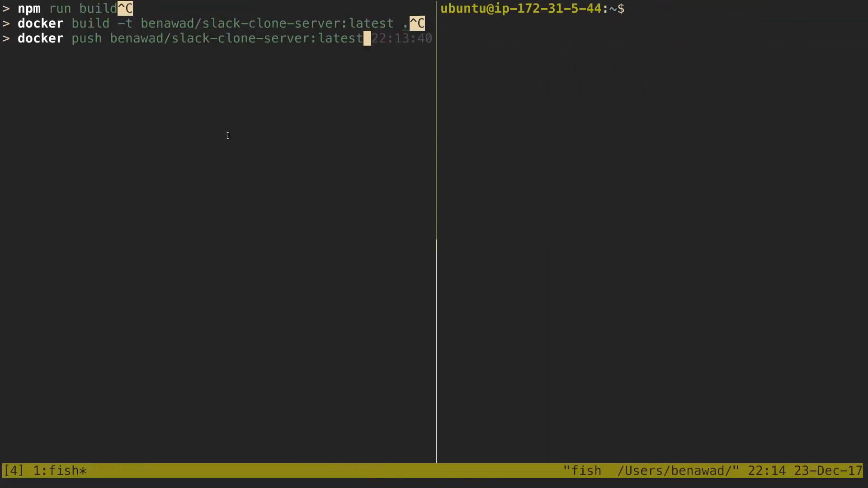
Step: Draft ./deploy.sh in the local shell and cancel it with Ctrl-C
{"action": "type", "text": "./deploy.sh"}
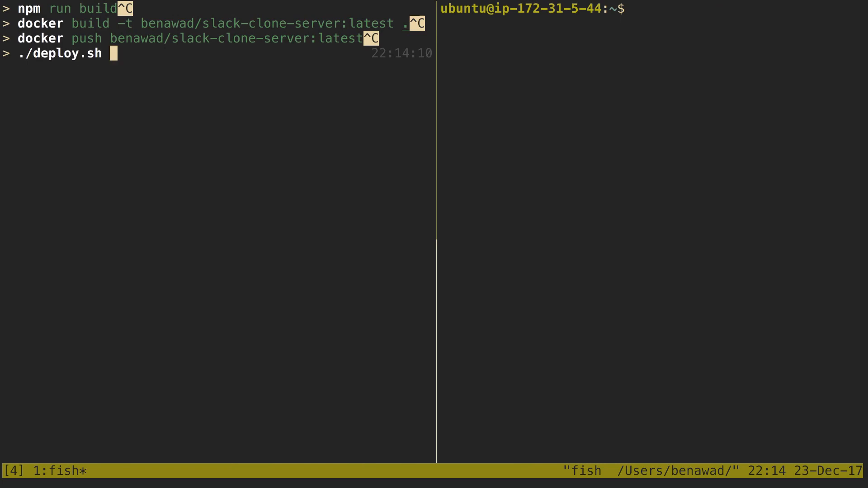
{"action": "key", "text": "ctrl+c"}
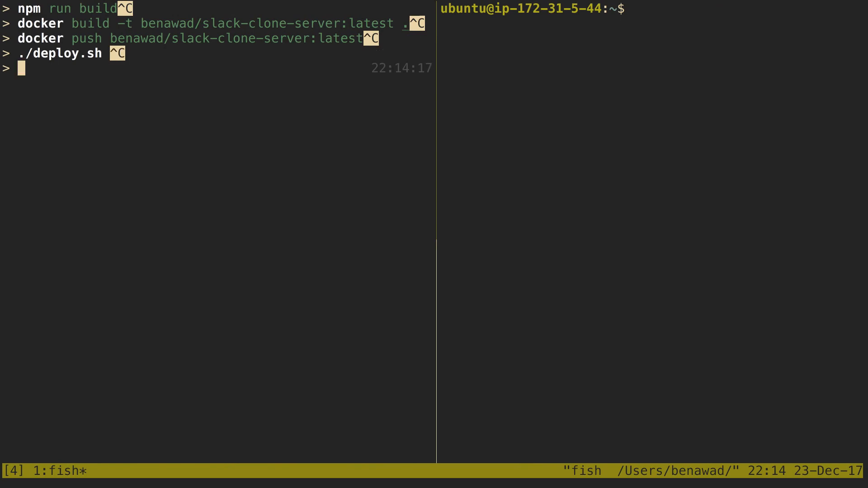
Step: Draft chmod +x deploy.sh to make the script executable, then cancel it
{"action": "type", "text": "chmod =x"}
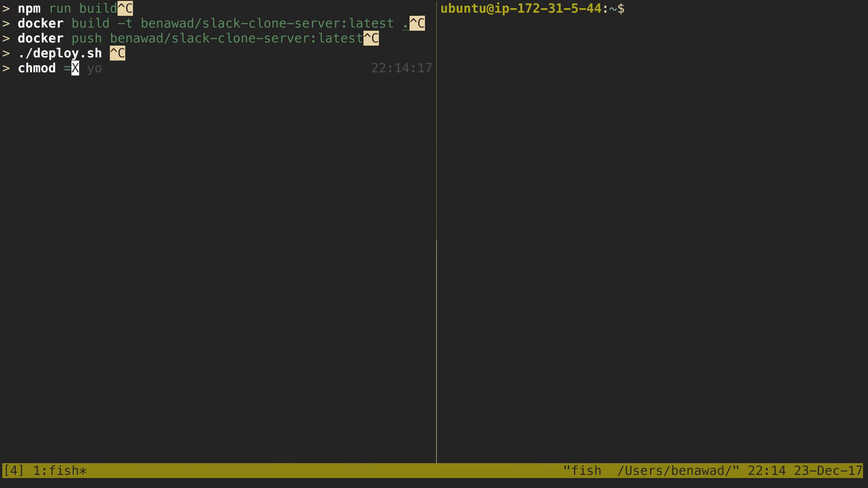
{"action": "type", "text": "+x deploy.sh"}
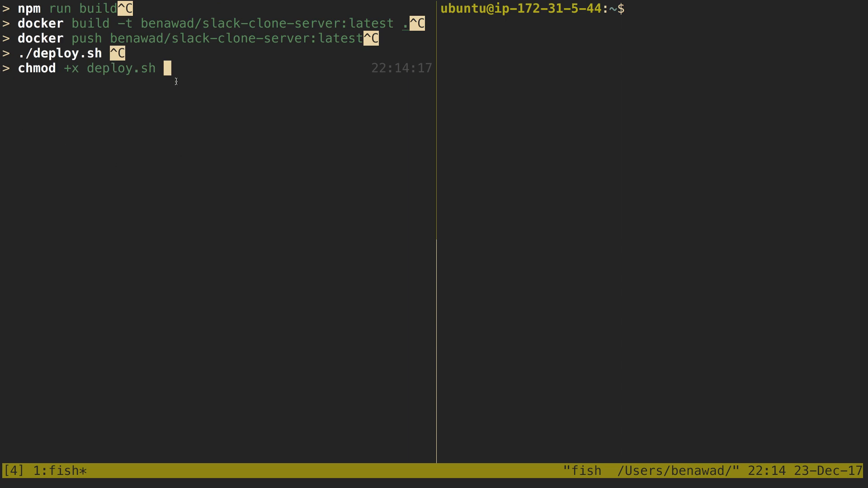
{"action": "key", "text": "ctrl+c"}
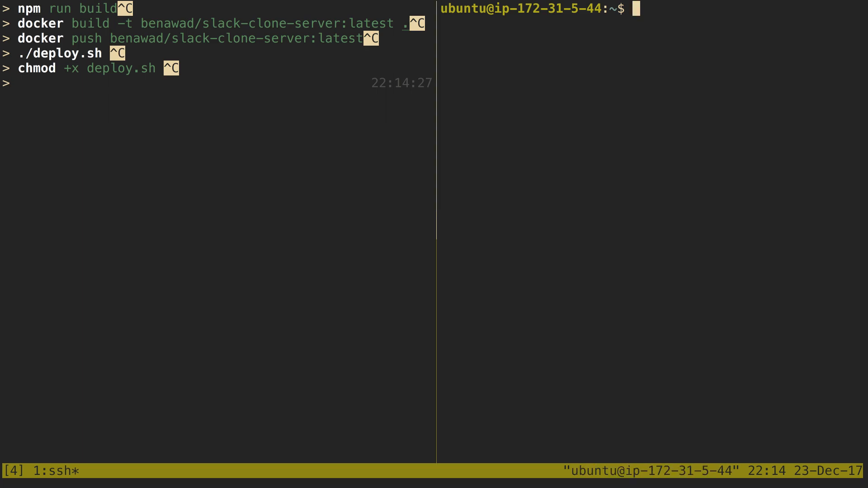
Step: Draft docker pull benawad/slack-clone-server:latest at the EC2 server prompt
{"action": "type", "text": "docker pu"}
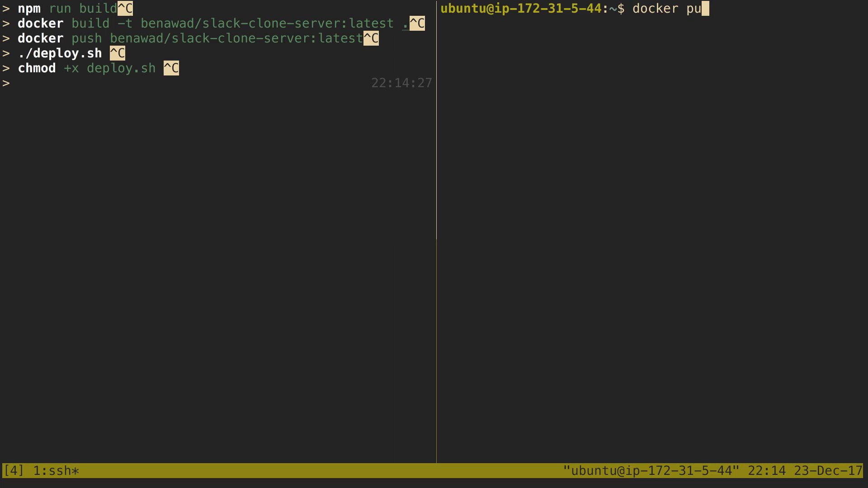
{"action": "type", "text": "ll benawad/slack-clone-"}
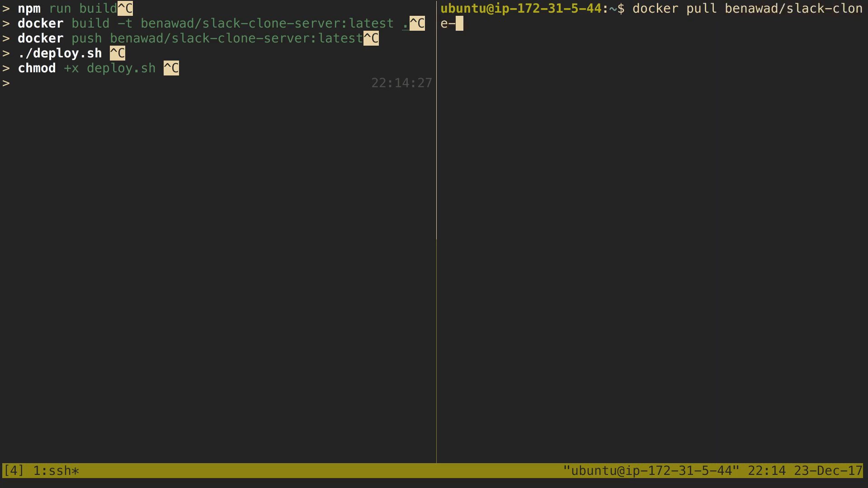
{"action": "type", "text": "server:lat"}
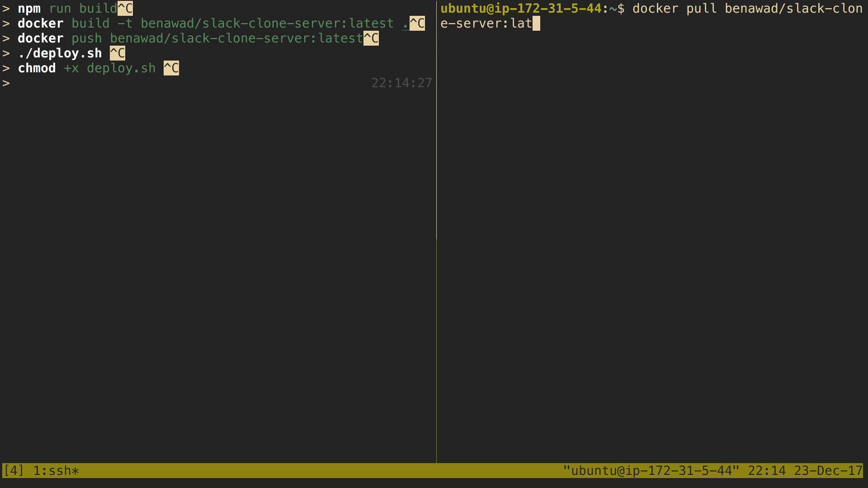
{"action": "type", "text": "est"}
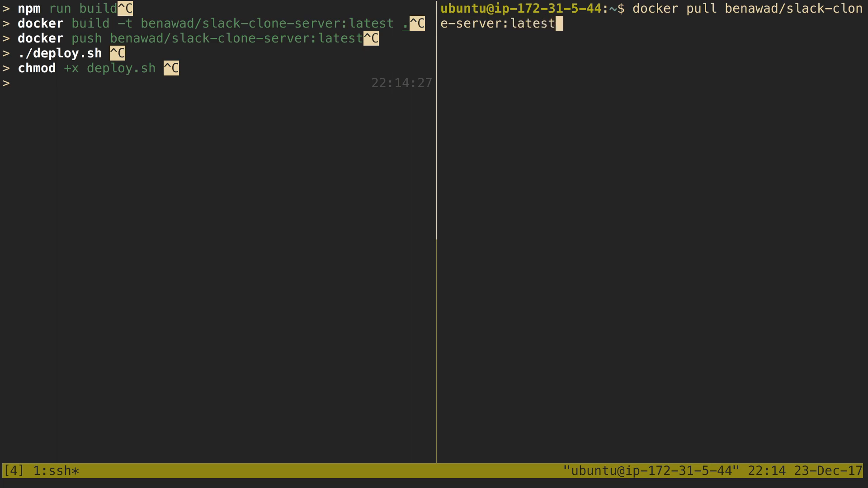
{"action": "type", "text": "do"}
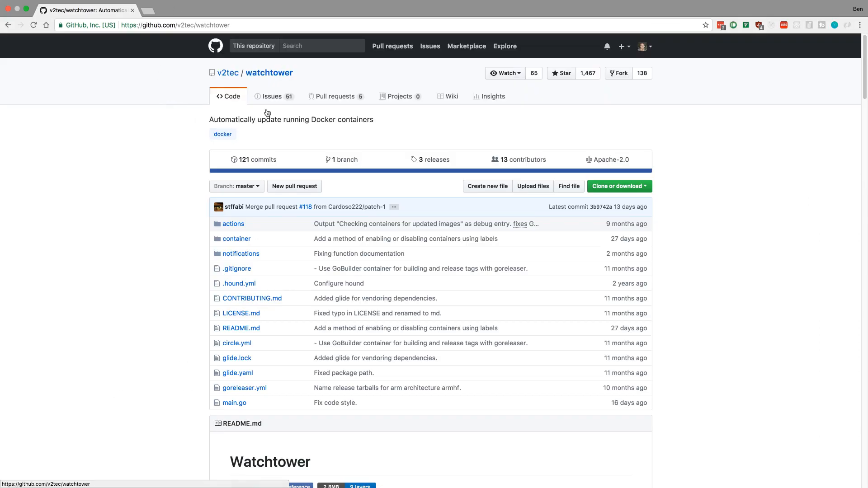
Step: Scroll the v2tec/watchtower repository page down to its README
{"action": "scroll", "scroll_direction": "down", "scroll_amount": 3}
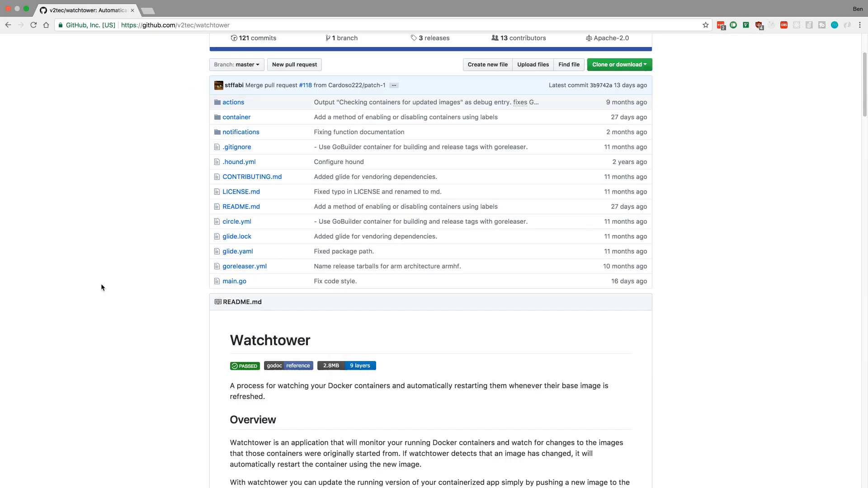
{"action": "scroll", "scroll_direction": "down", "scroll_amount": 3}
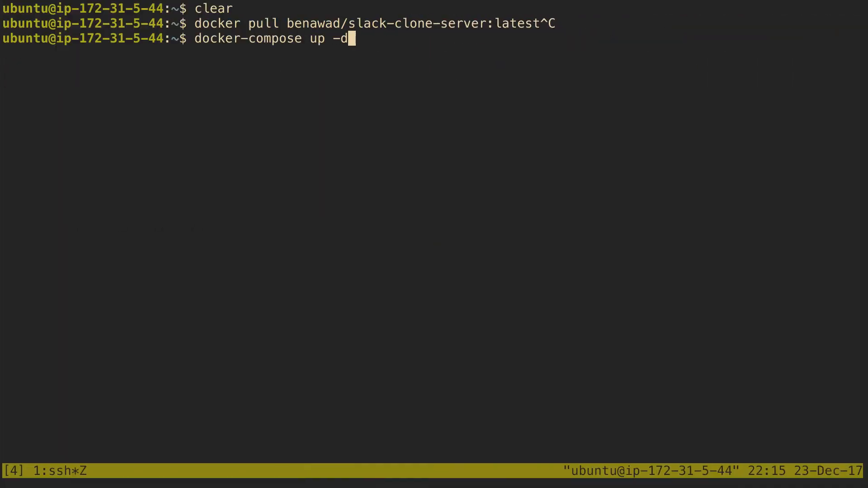
Step: Draft the docker run -d watchtower command on the server, cancel it, and start a new docker command
{"action": "type", "text": "docker run -d \\"}
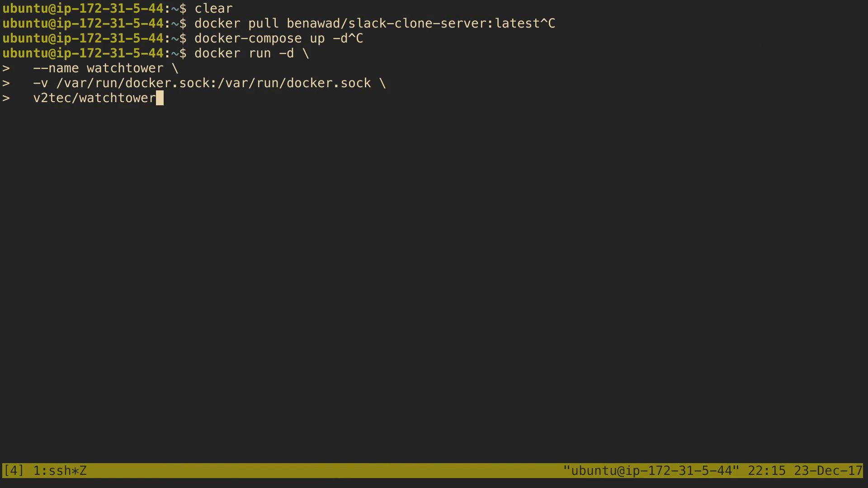
{"action": "key", "text": "ctrl+c"}
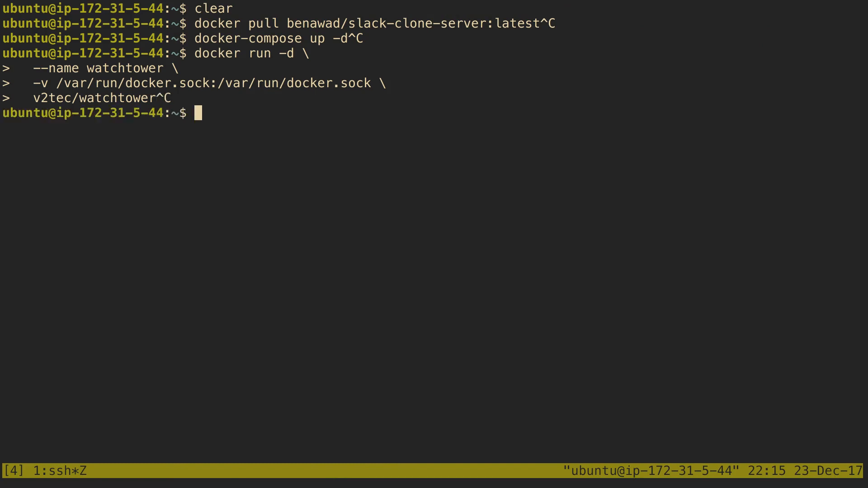
{"action": "type", "text": "docker"}
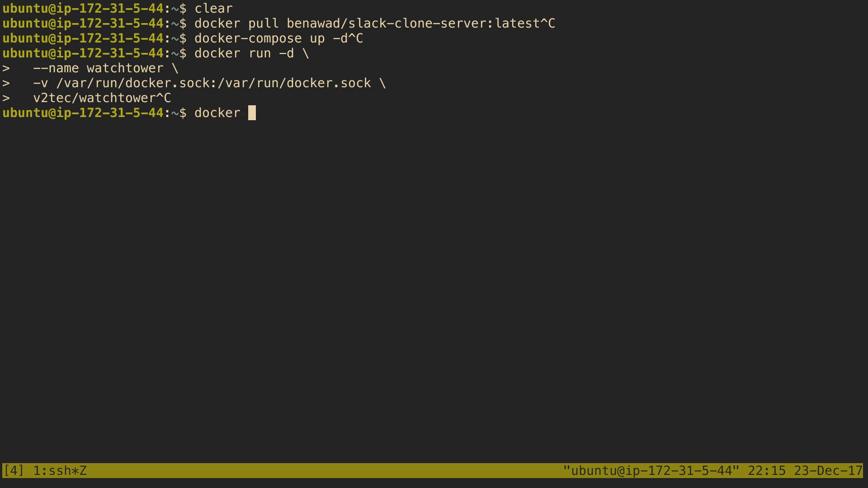
Step: List running containers with docker container ls and pick out the watchtower container ID
{"action": "type", "text": "conatin"}
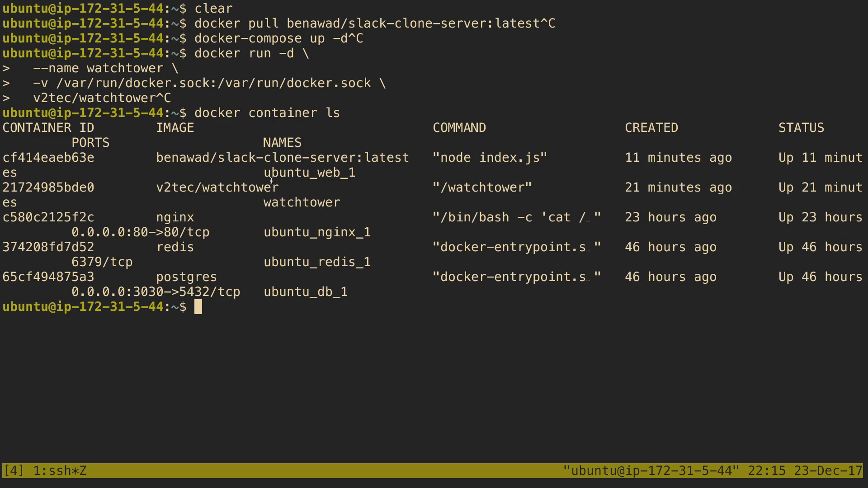
{"action": "double_click", "coordinate": [48, 187]}
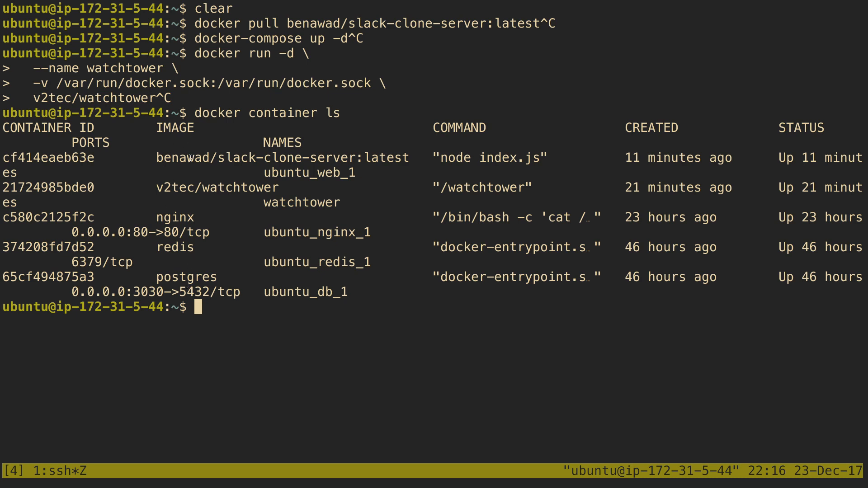
Step: Show the watchtower container's logs with docker container logs and its ID
{"action": "type", "text": "di"}
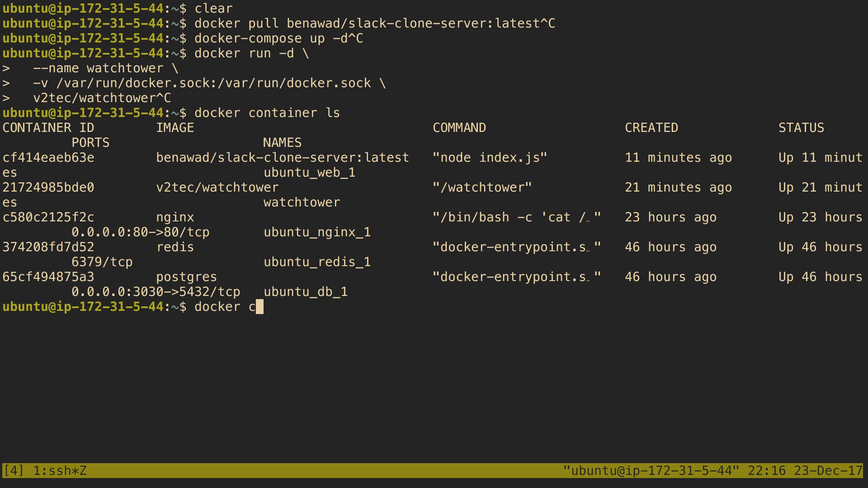
{"action": "type", "text": "ontainer logs 21724985bde0"}
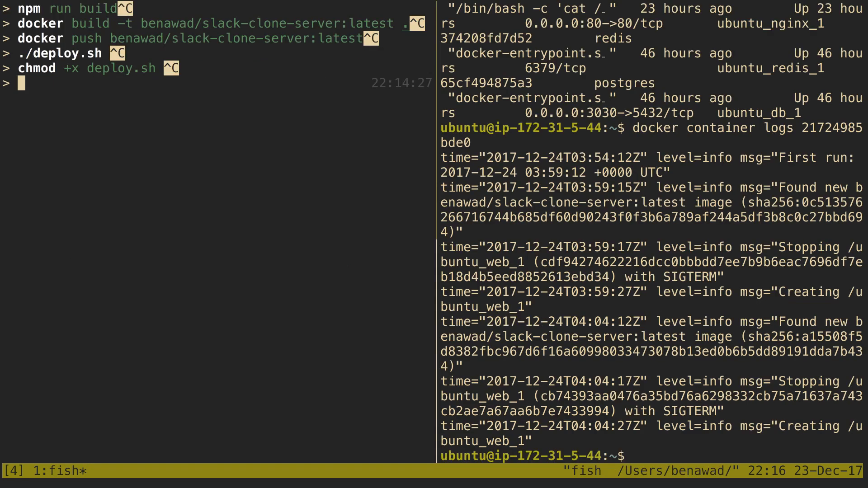
Step: Queue up ./deploy.sh in the local shell beside Watchtower's logs
{"action": "type", "text": "./deploy.sh"}
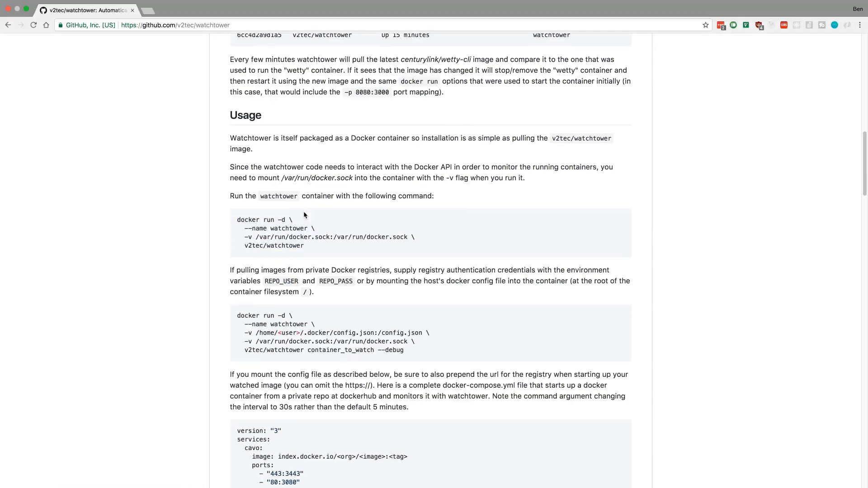
Step: Scroll the Watchtower README through Usage, Stopping Containers and email Notifications
{"action": "scroll", "scroll_direction": "down", "scroll_amount": 3}
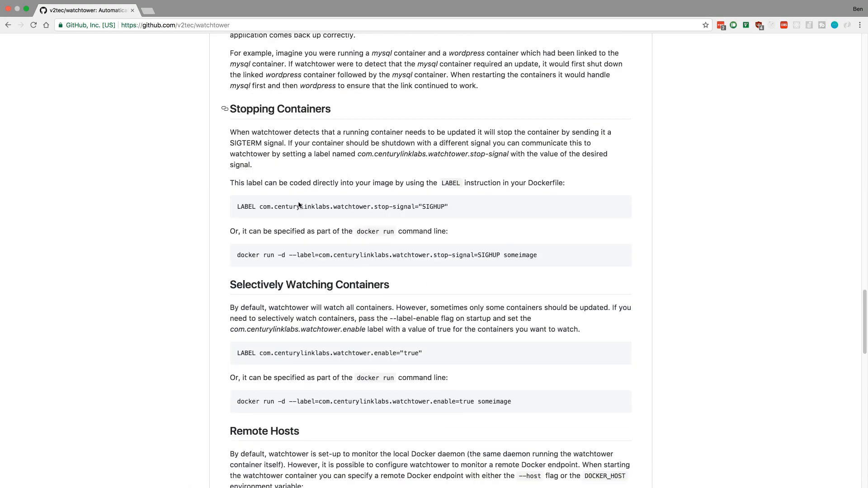
{"action": "scroll", "scroll_direction": "down", "scroll_amount": 3}
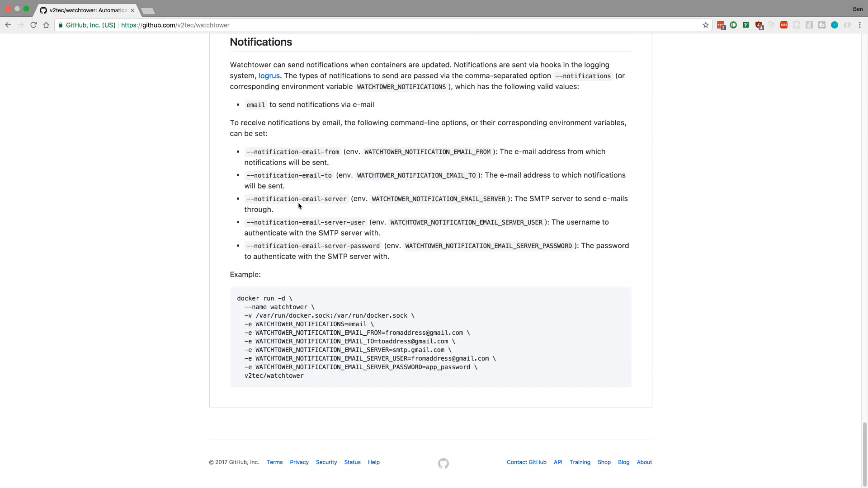
{"action": "scroll", "scroll_direction": "up", "scroll_amount": 3}
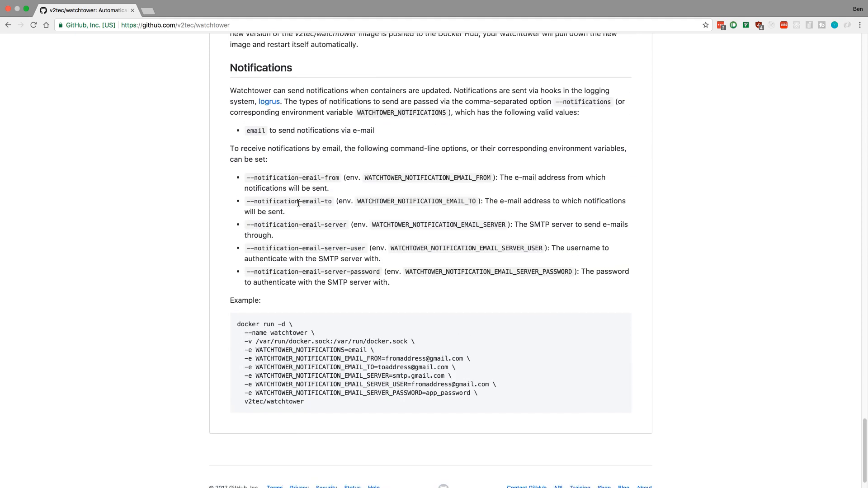